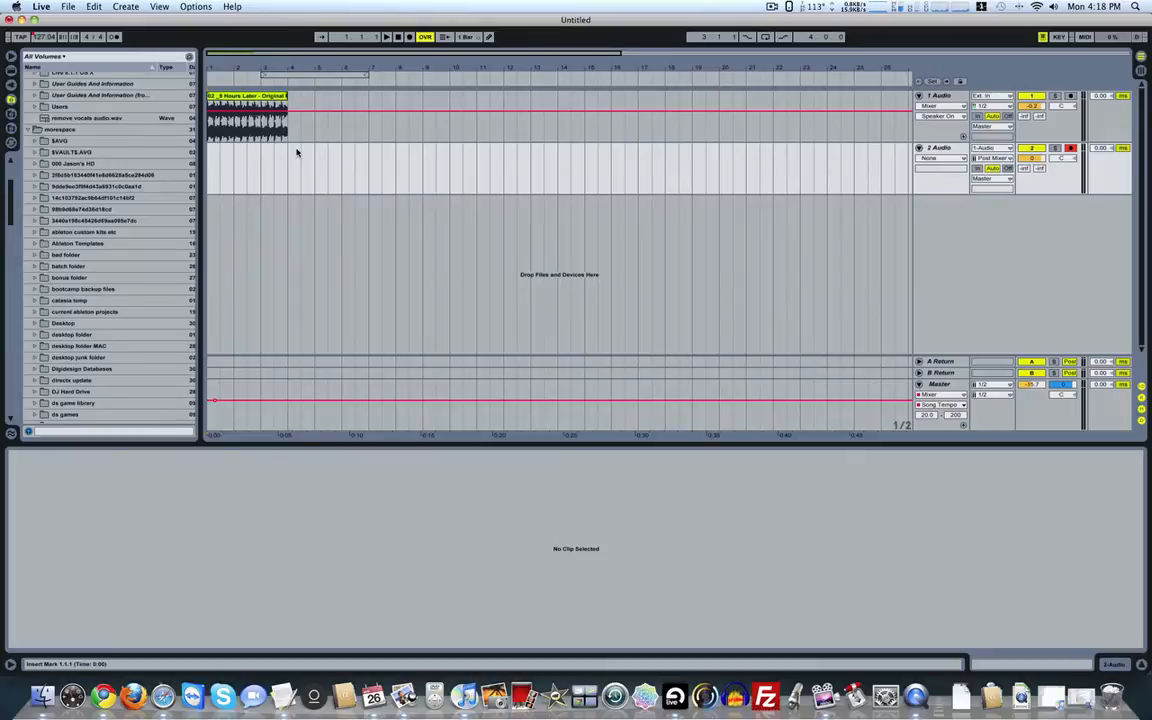
mouse_move(354, 160)
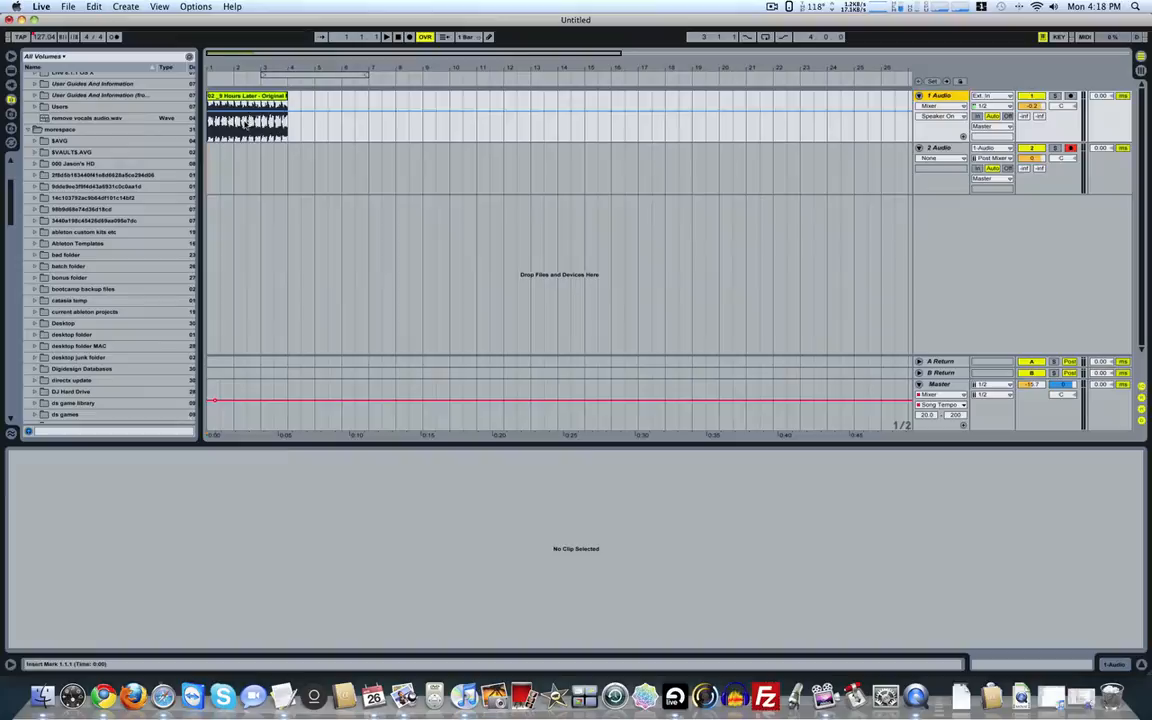
- Route the second track's input from track 1 and re-arm it for recording
left_click(248, 110)
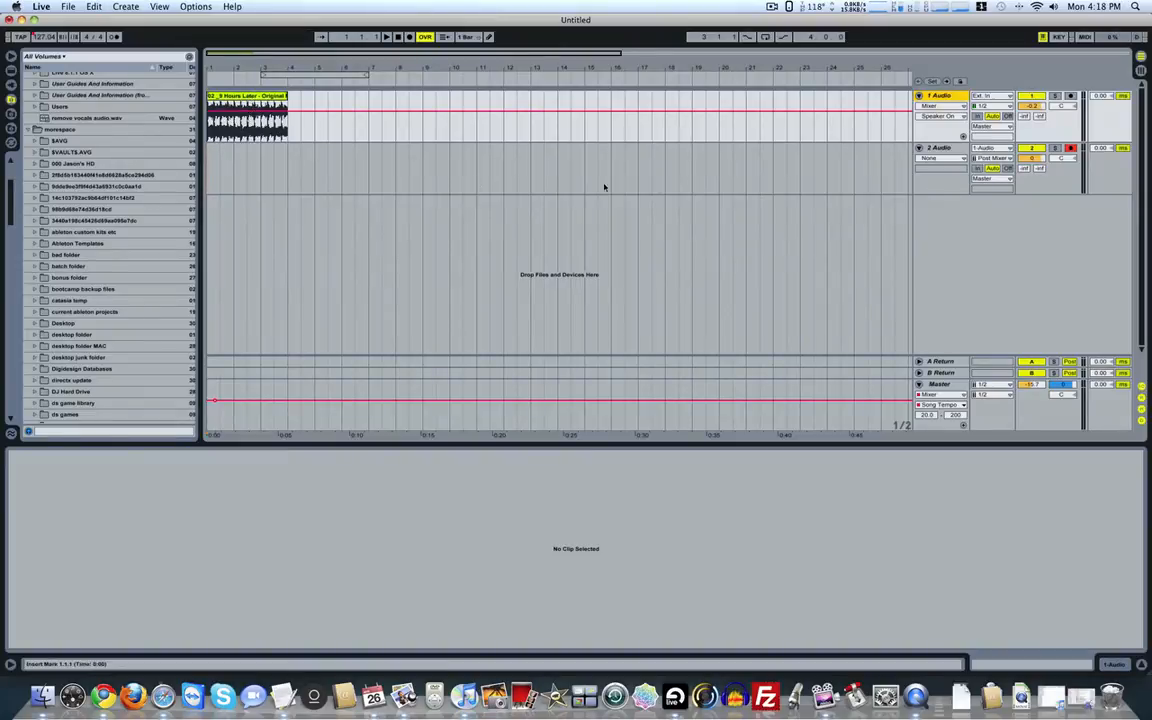
left_click(938, 147)
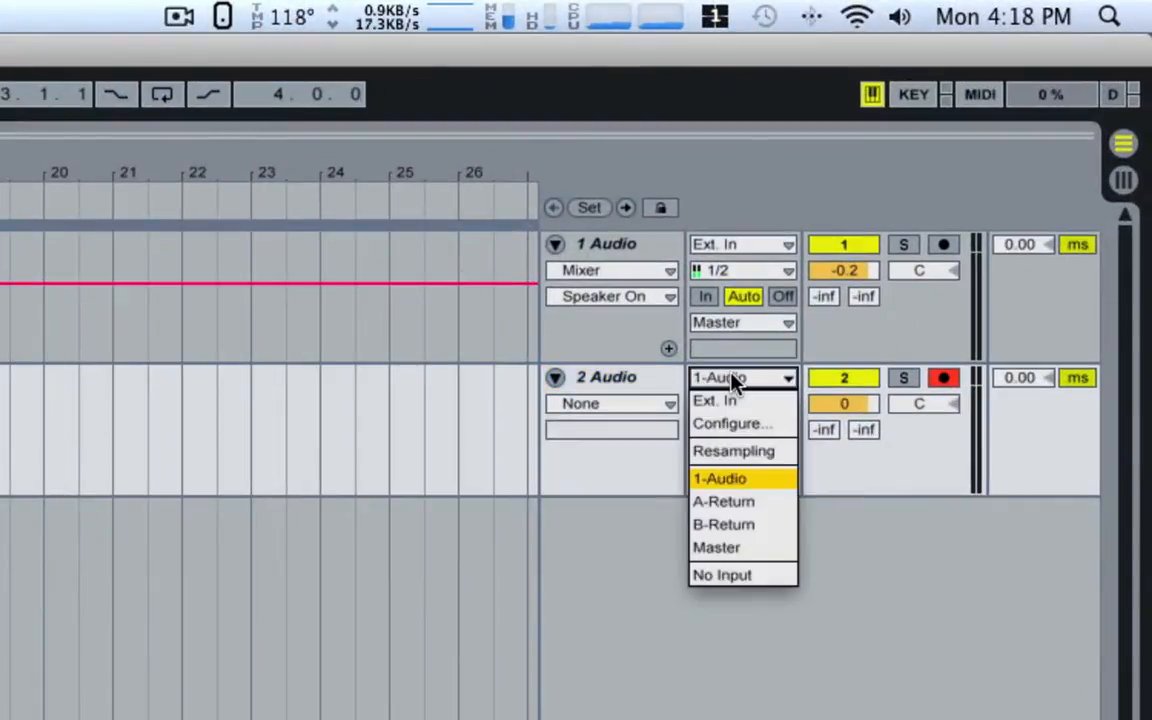
mouse_move(590, 240)
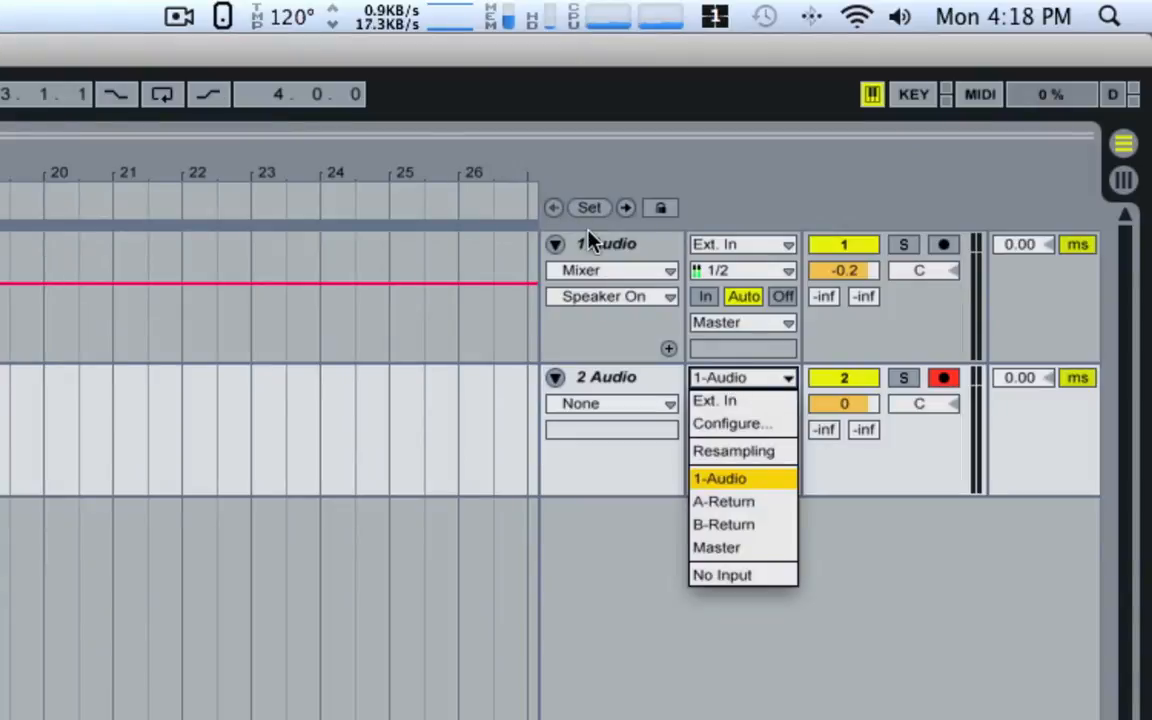
mouse_move(735, 400)
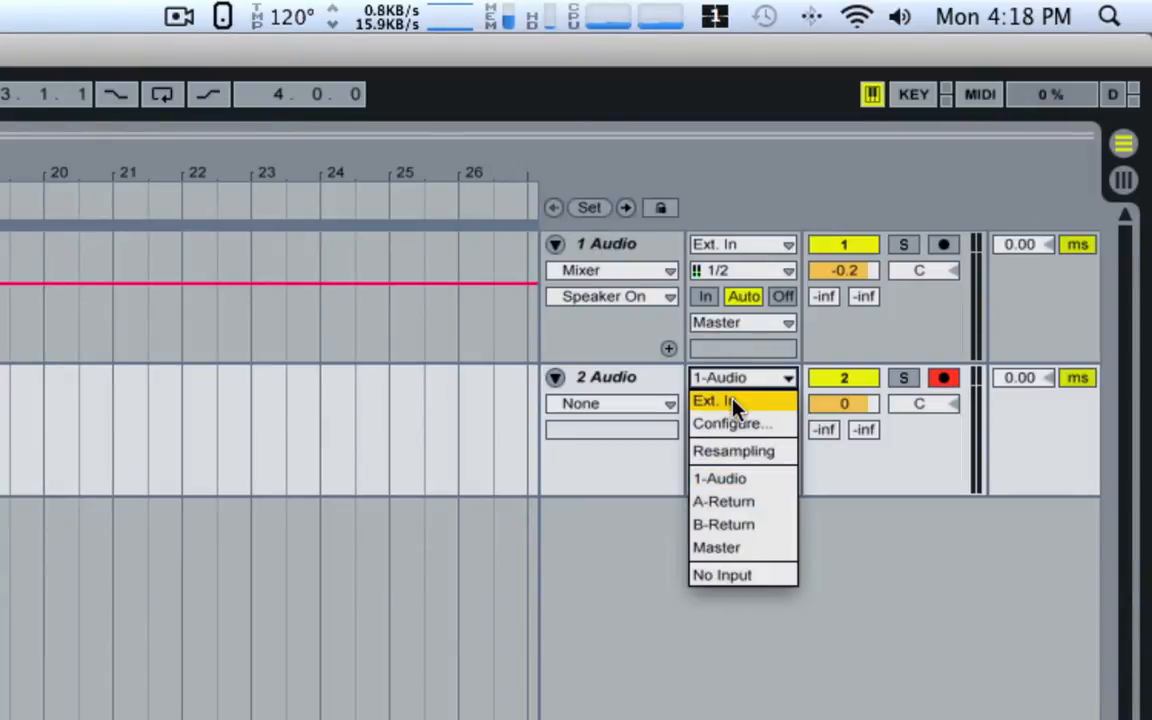
mouse_move(726, 490)
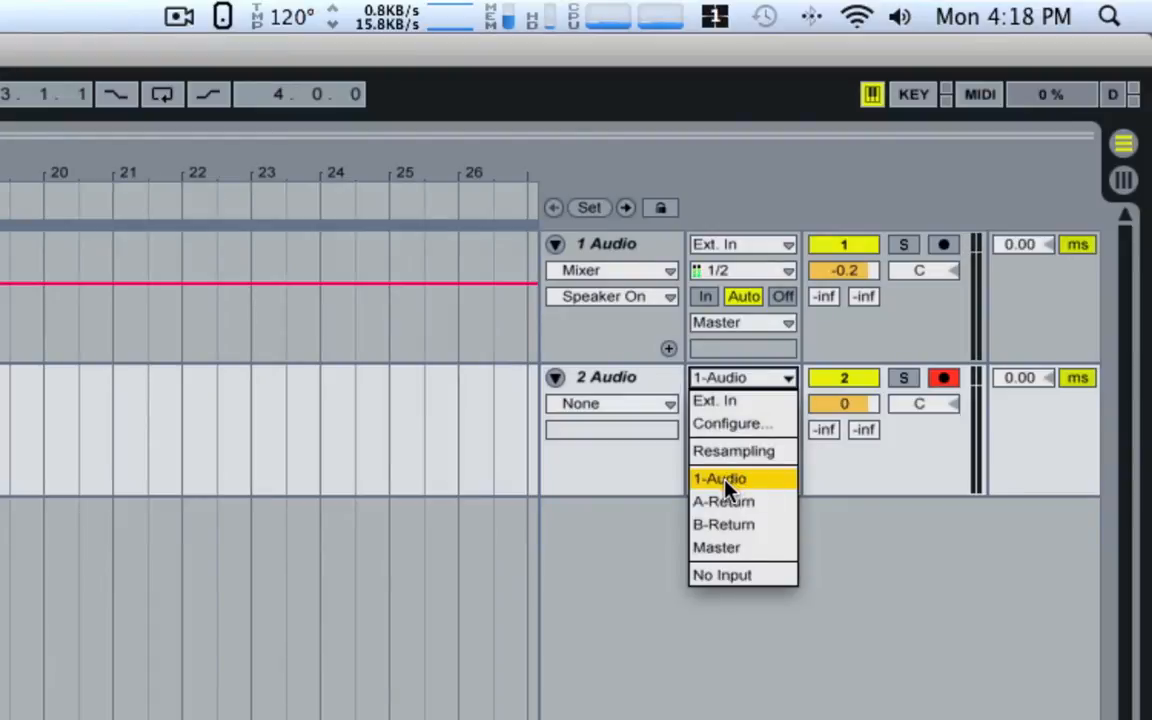
mouse_move(725, 488)
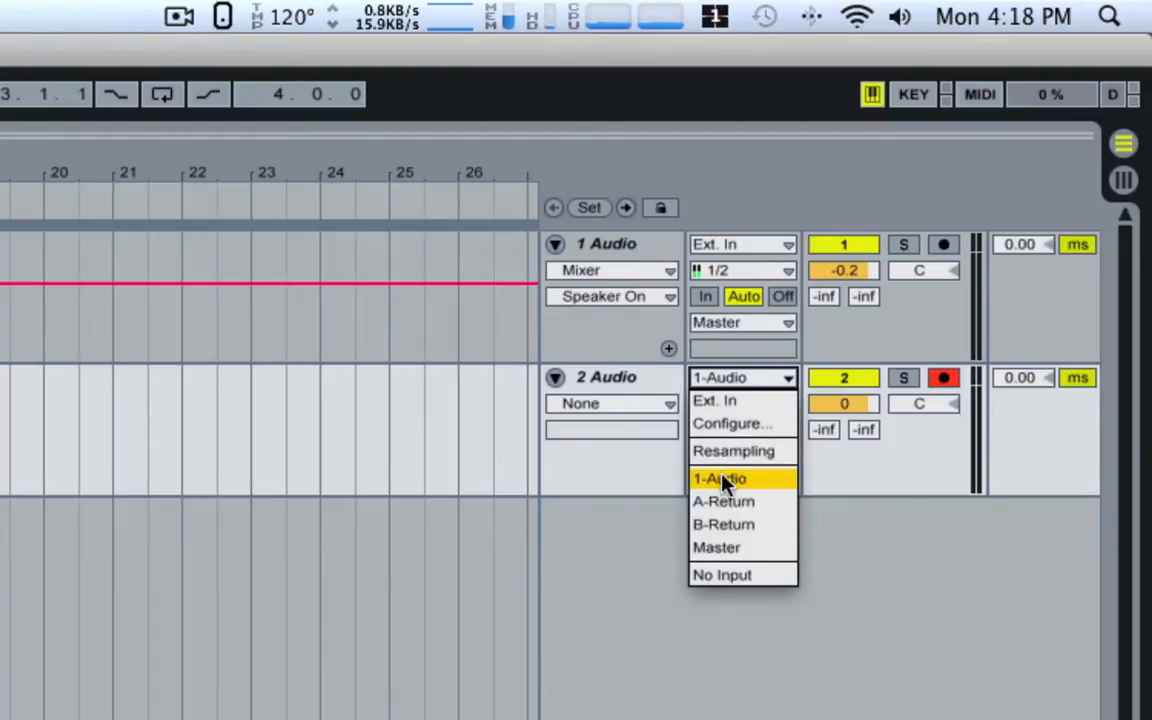
left_click(740, 478)
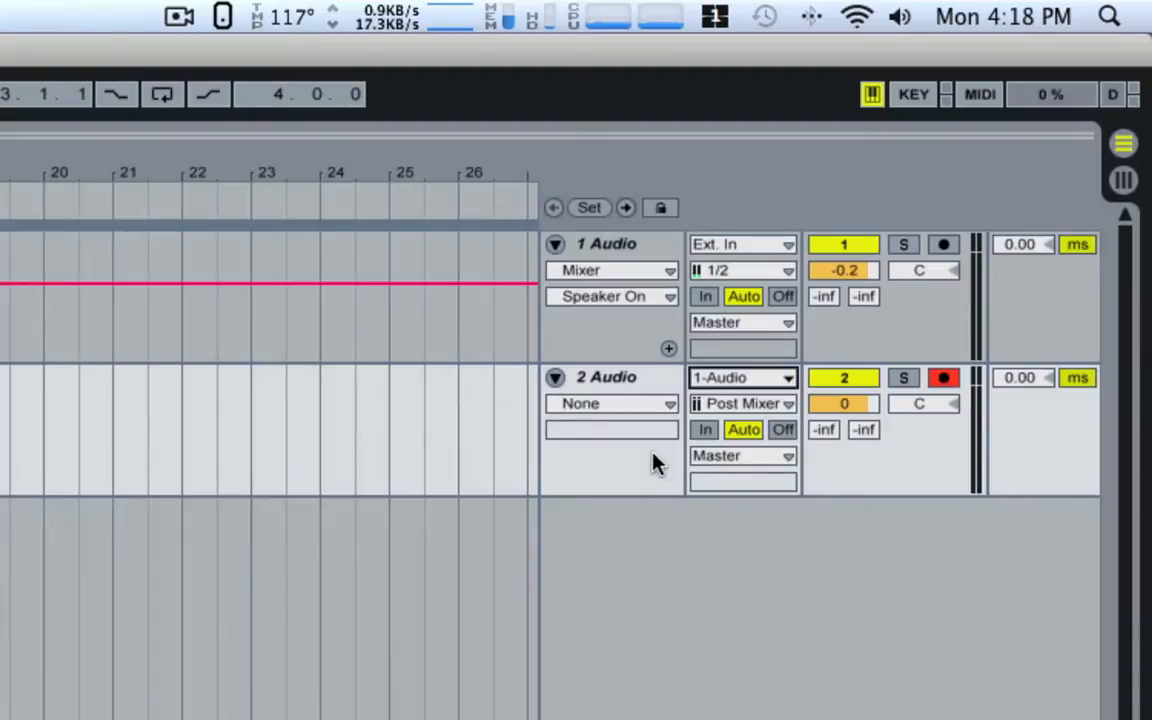
mouse_move(725, 408)
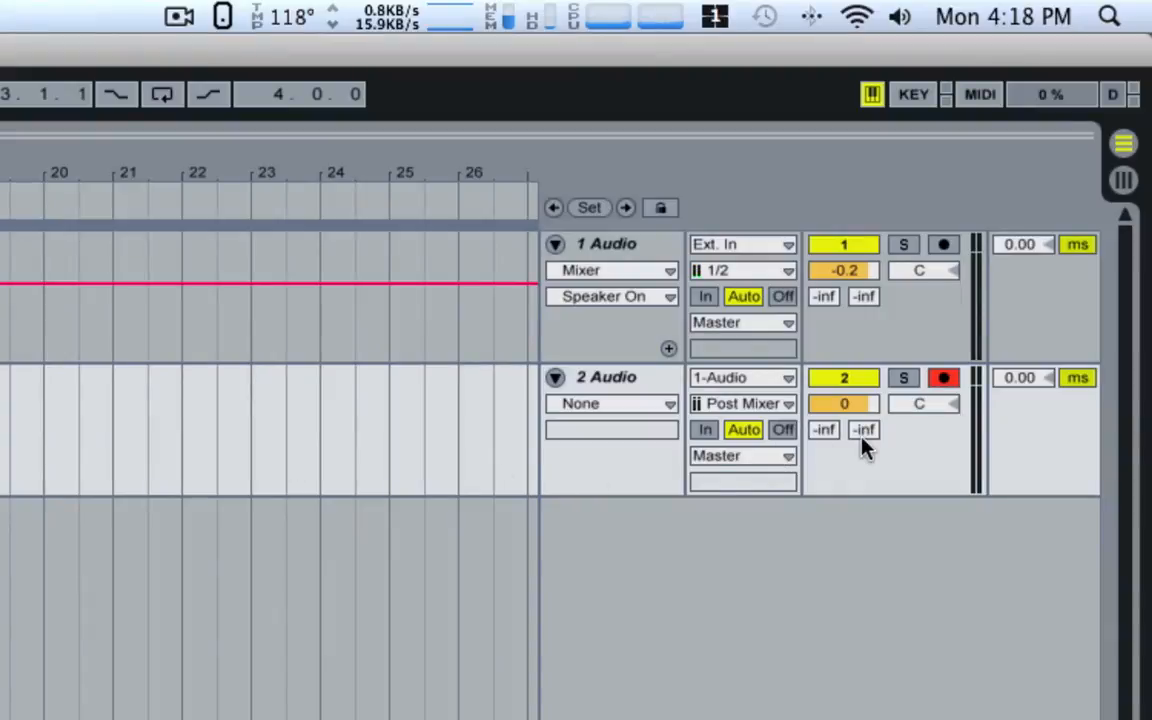
mouse_move(903, 442)
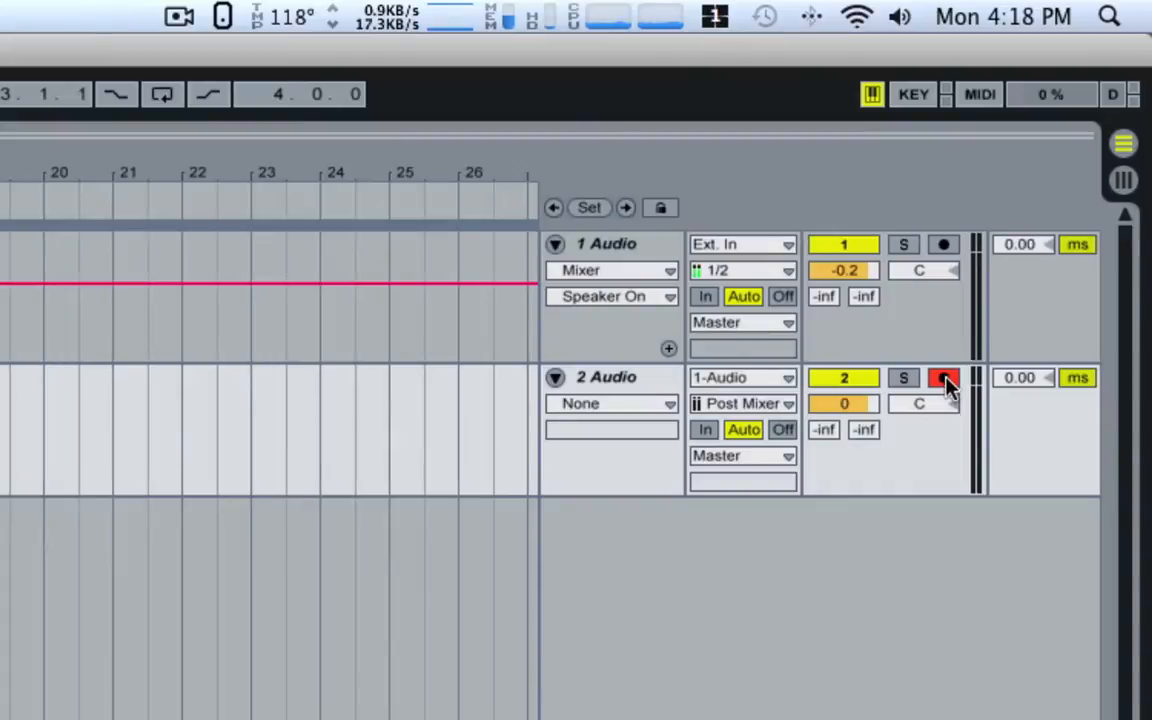
left_click(943, 377)
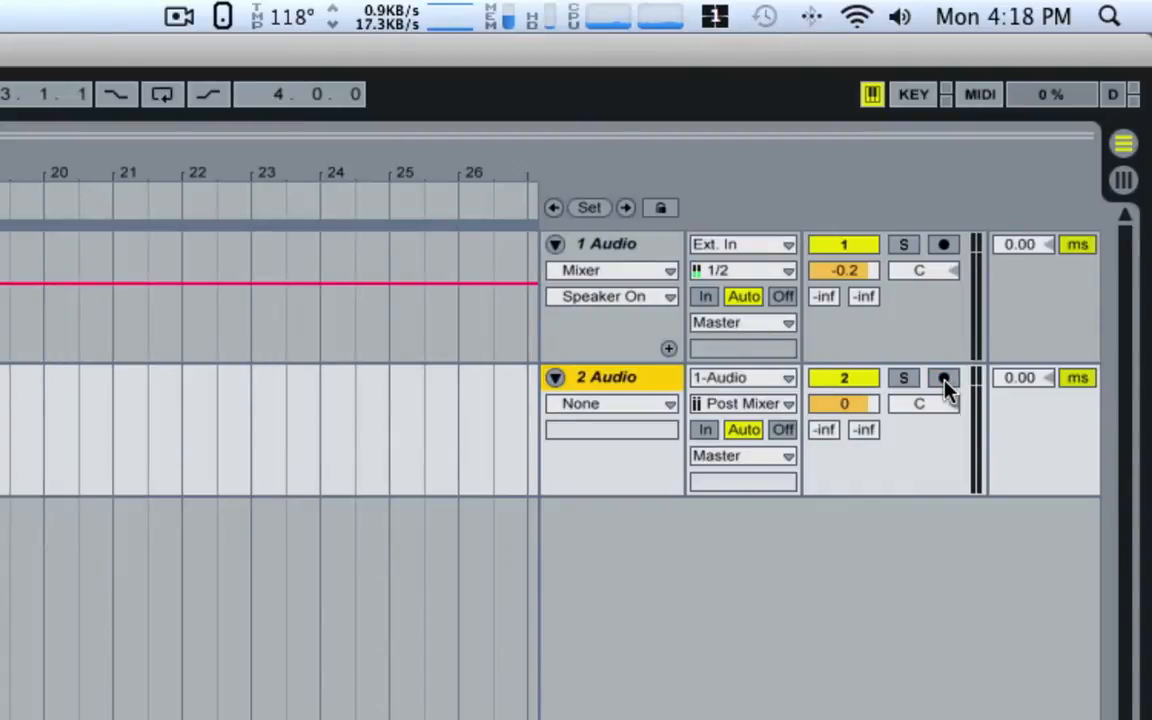
left_click(943, 377)
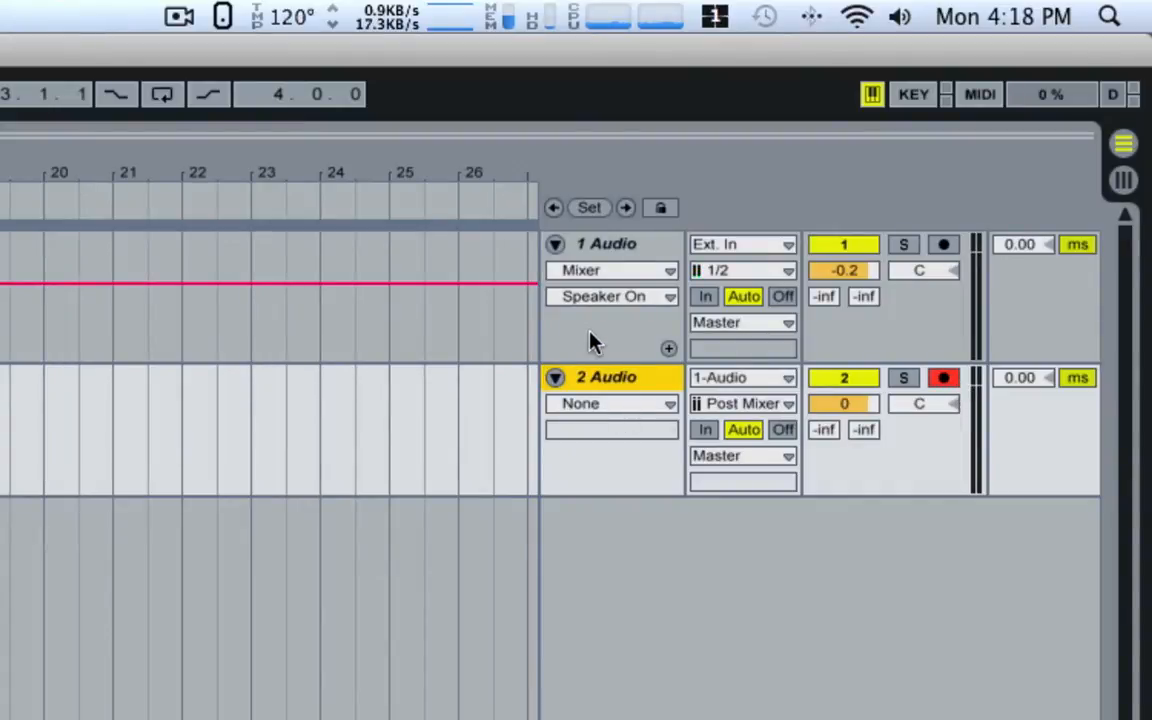
left_click(606, 243)
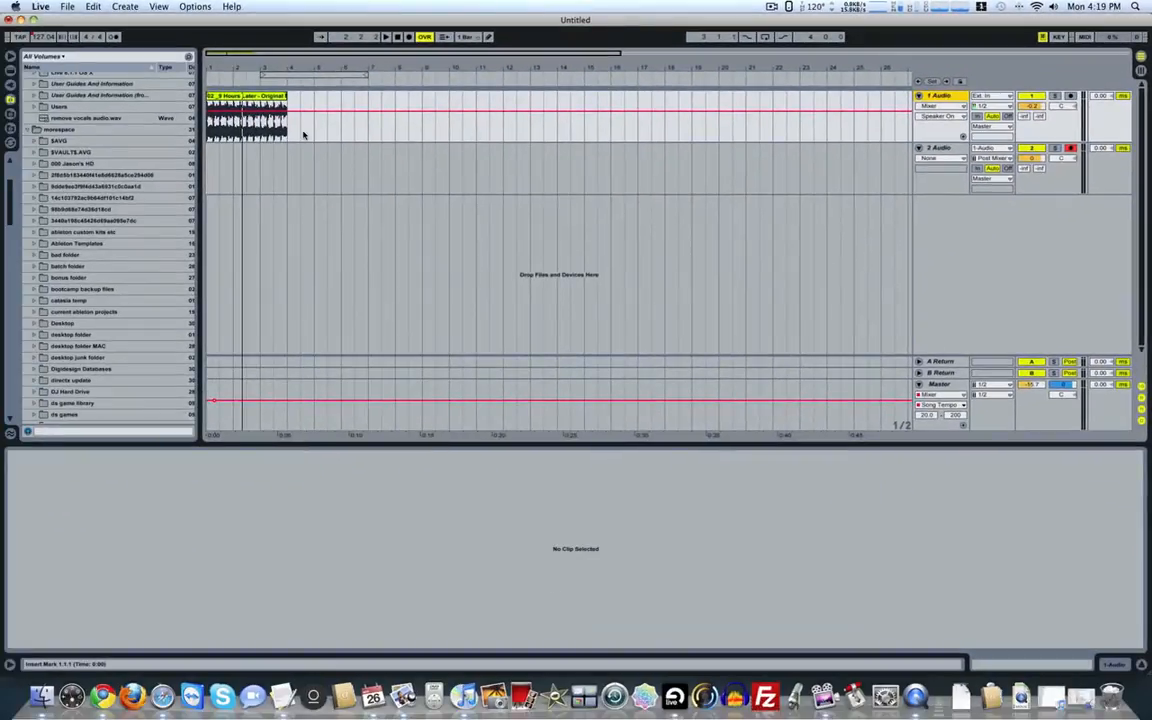
- Set the song clip's warp mode to Re-Pitch in its sample settings
left_click(245, 110)
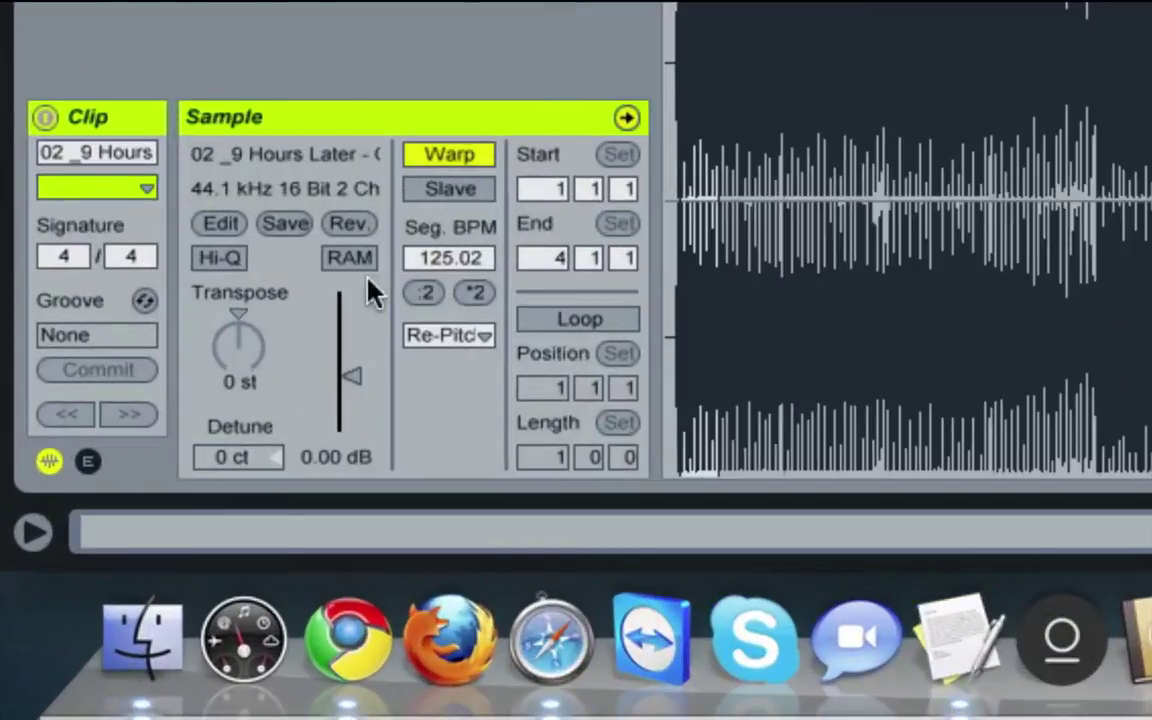
mouse_move(390, 370)
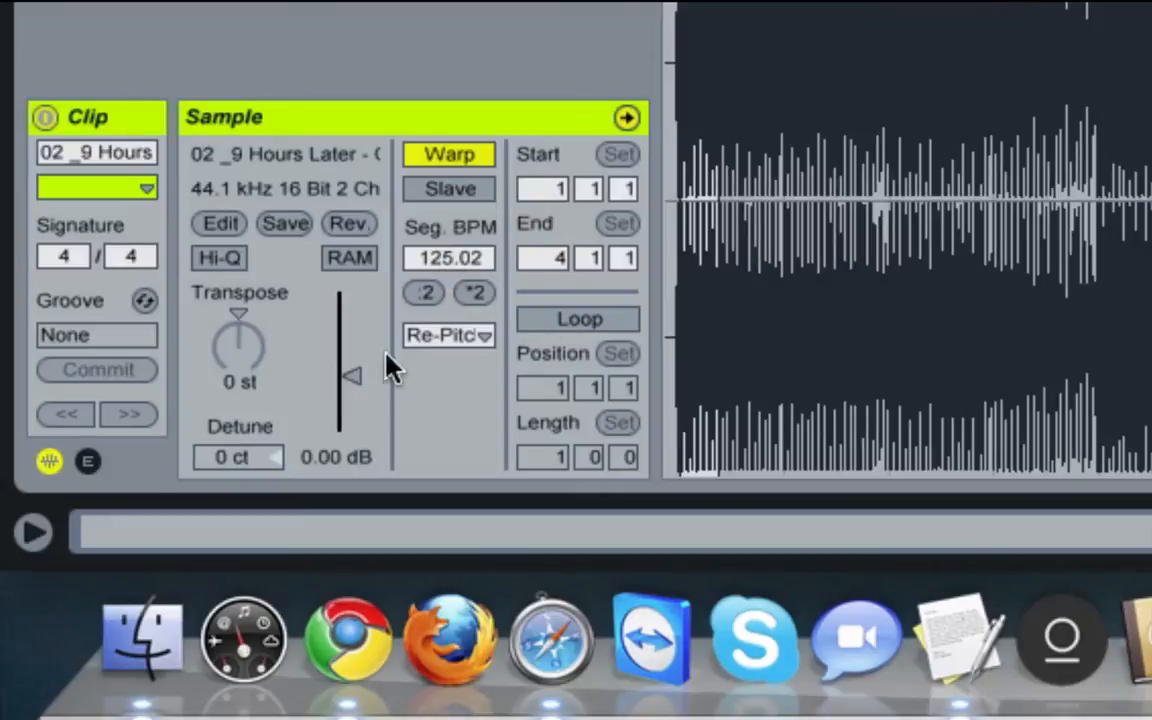
mouse_move(365, 130)
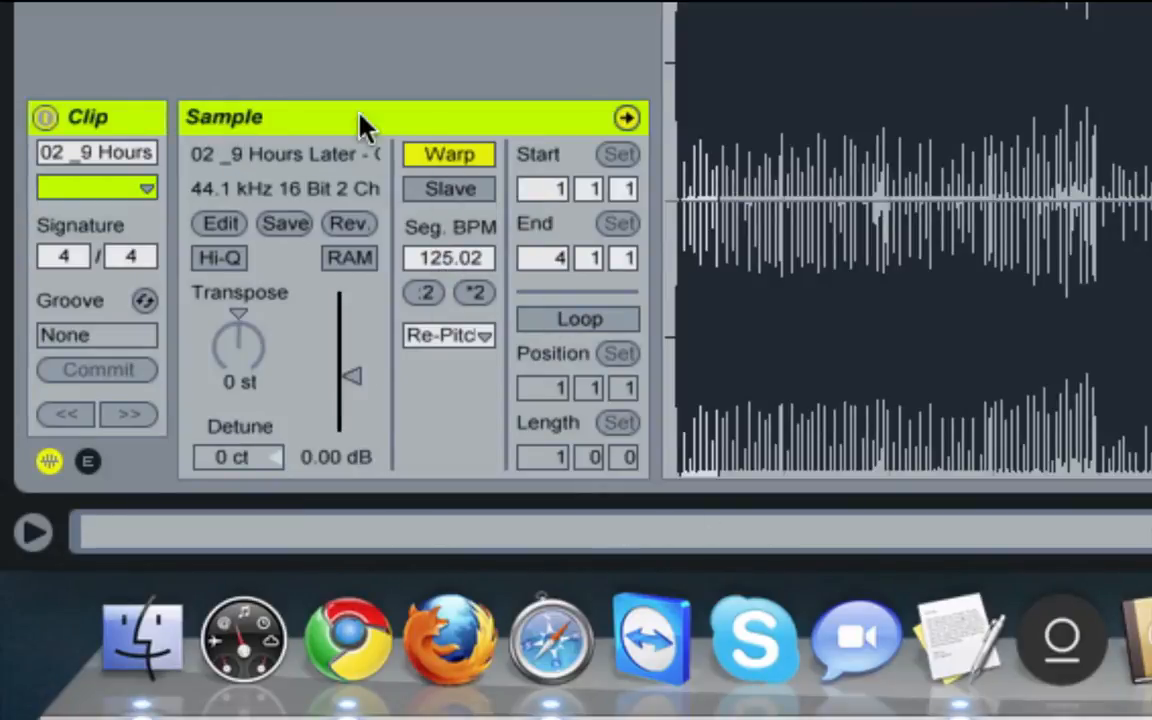
mouse_move(445, 365)
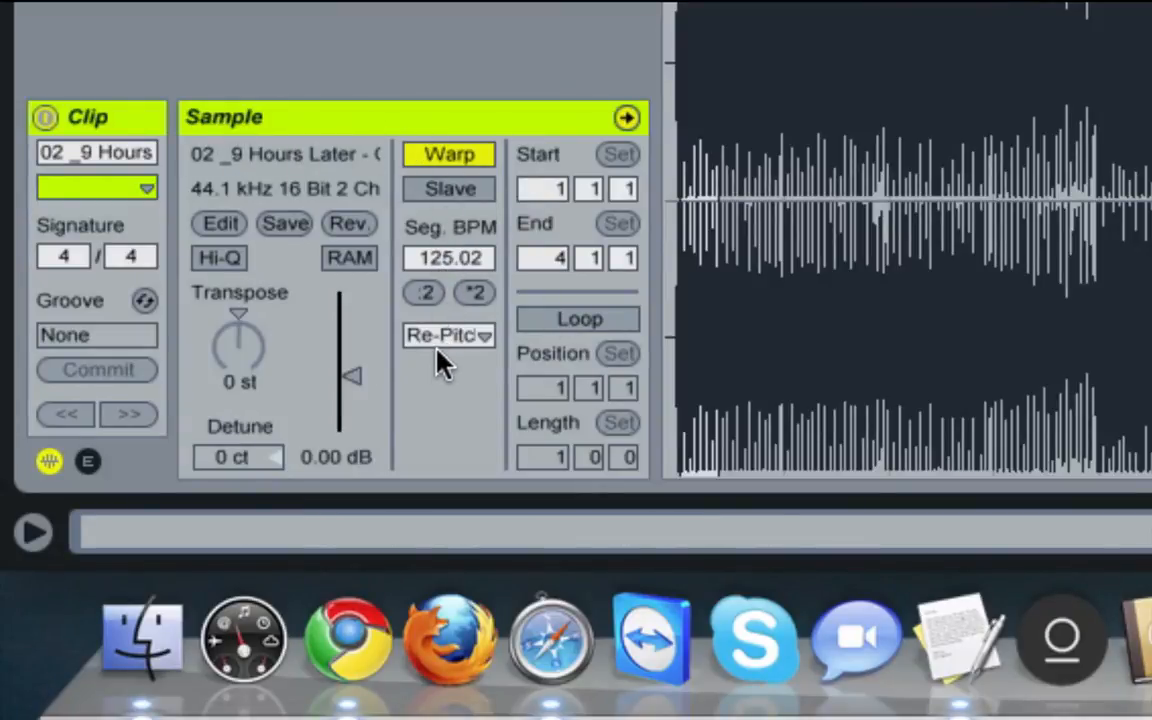
left_click(447, 335)
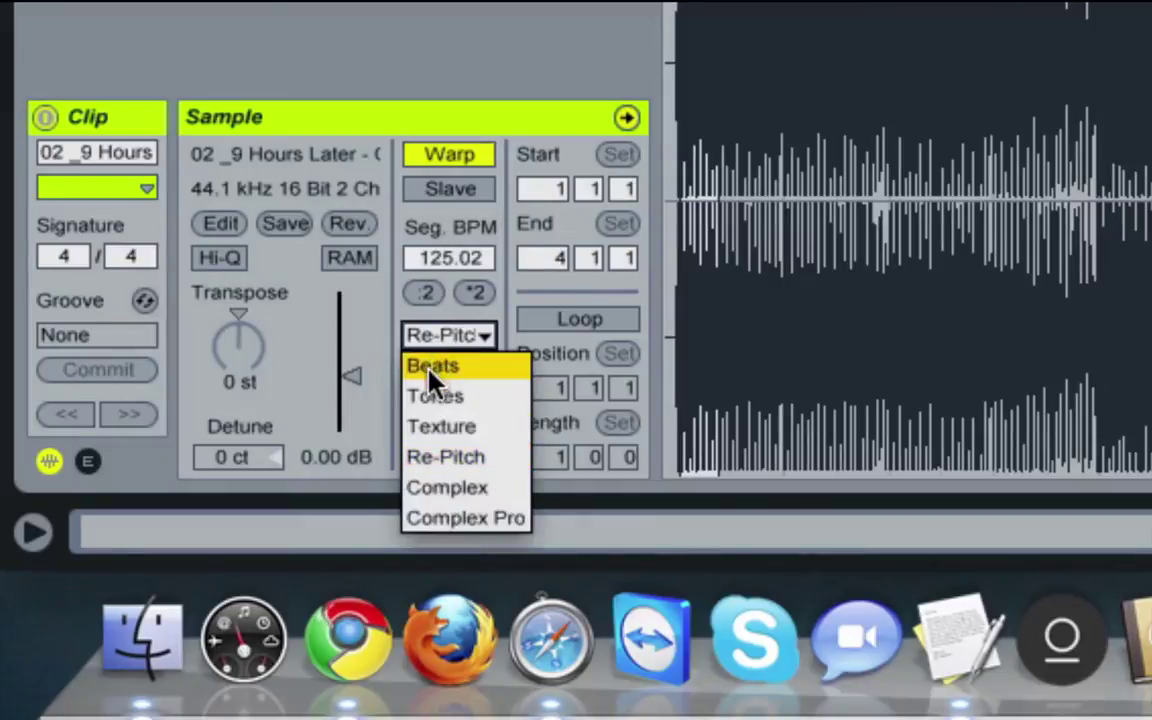
mouse_move(446, 457)
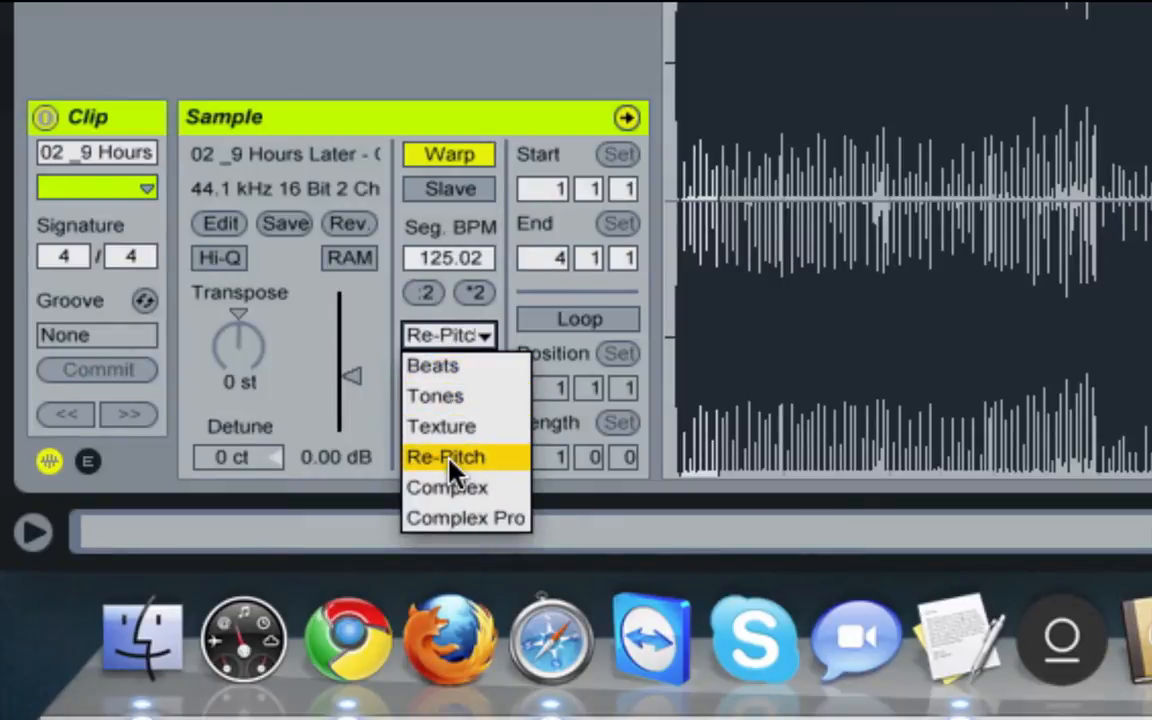
left_click(446, 456)
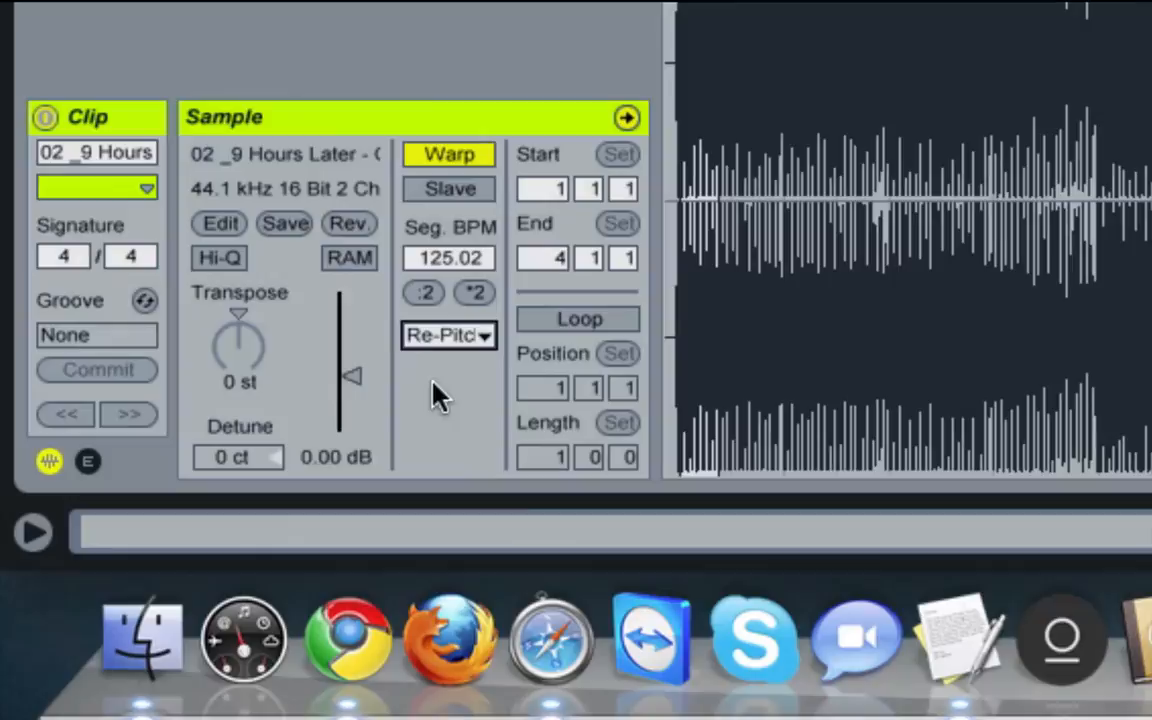
mouse_move(452, 375)
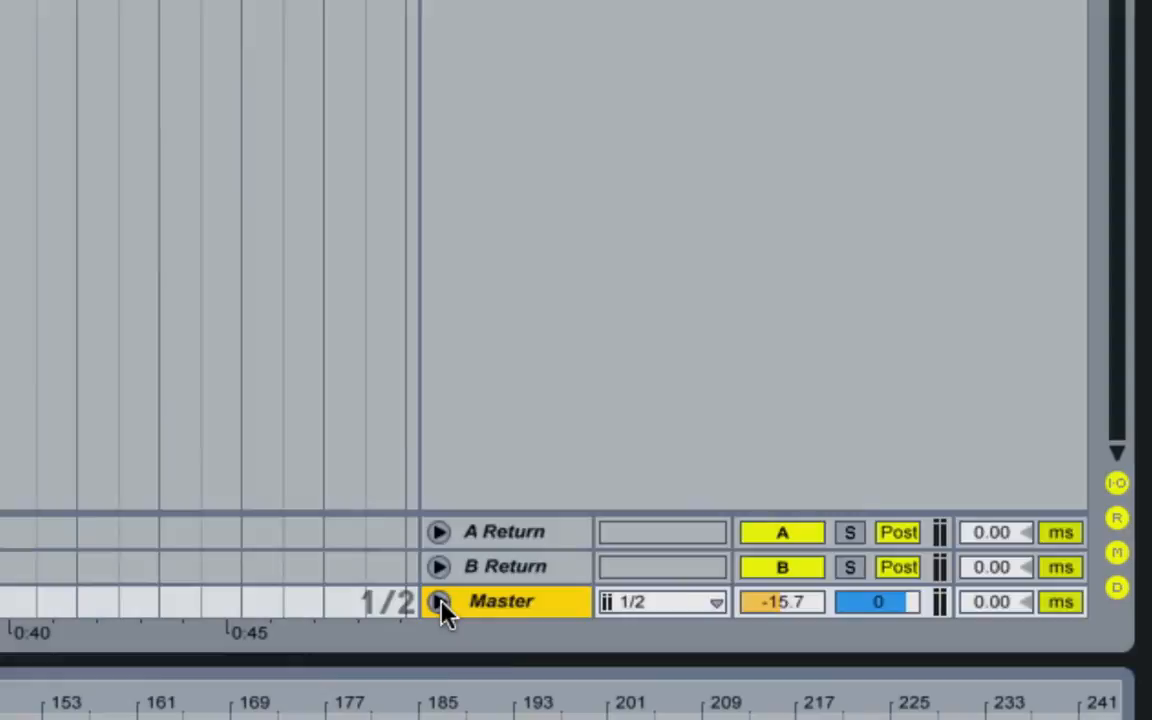
- Expand the Master track's automation lane and keep Song Tempo as the parameter
left_click(438, 601)
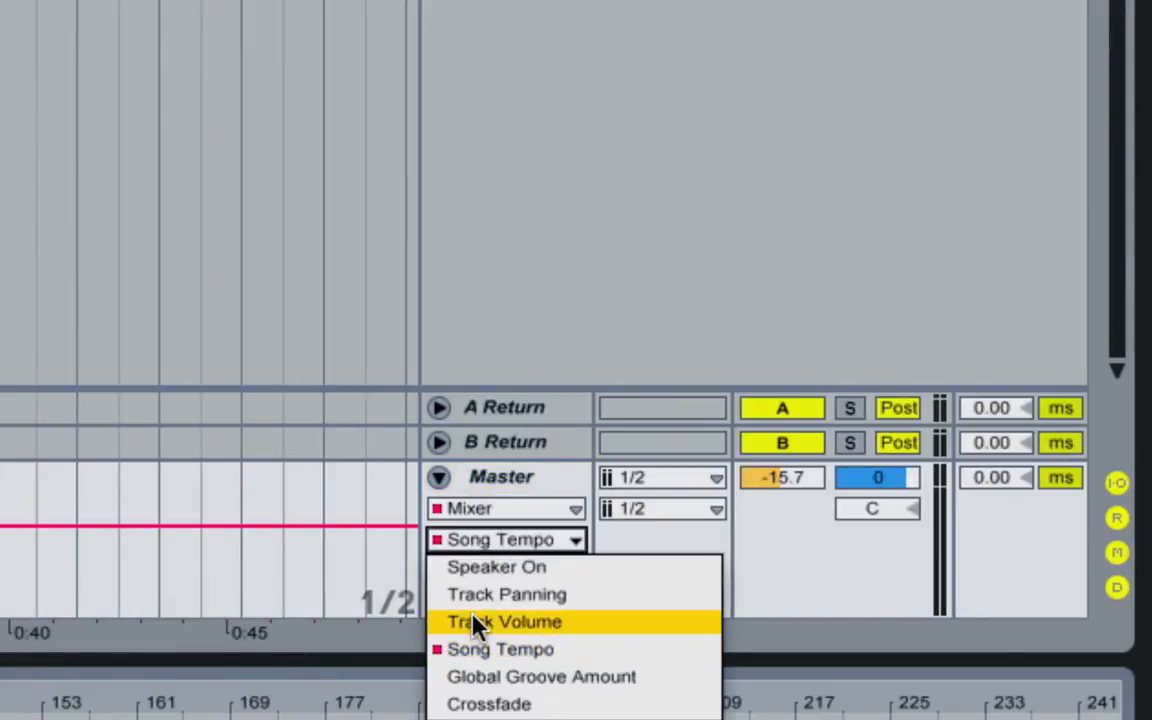
mouse_move(540, 649)
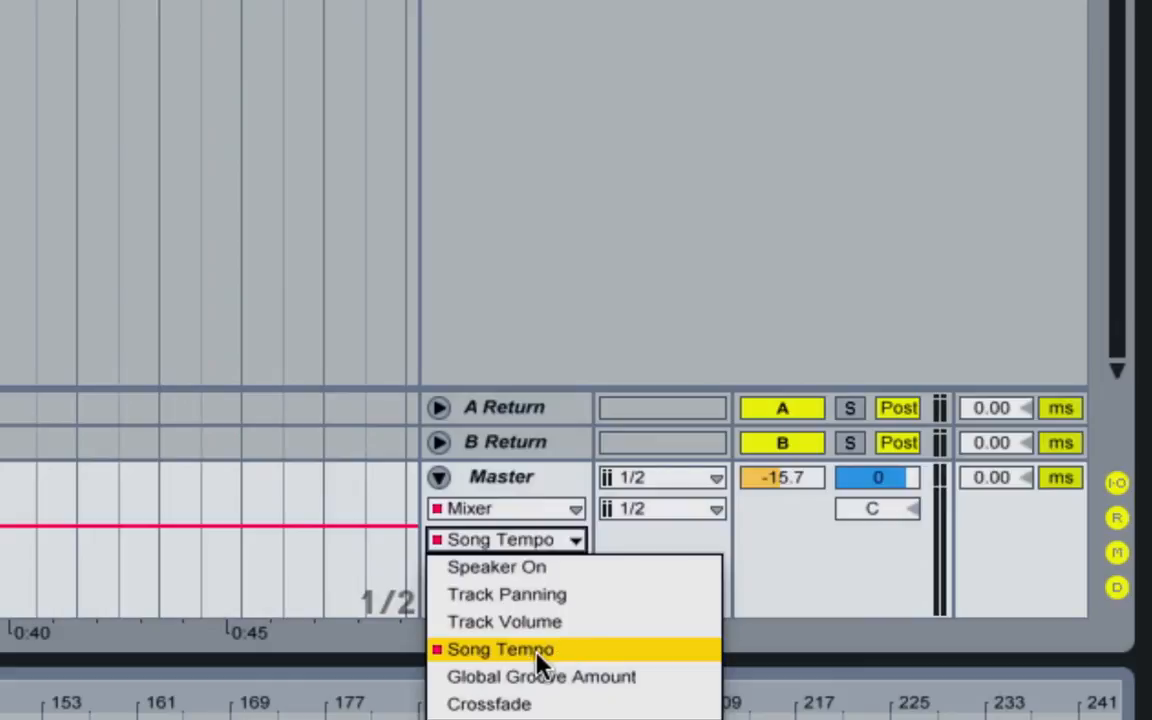
mouse_move(500, 525)
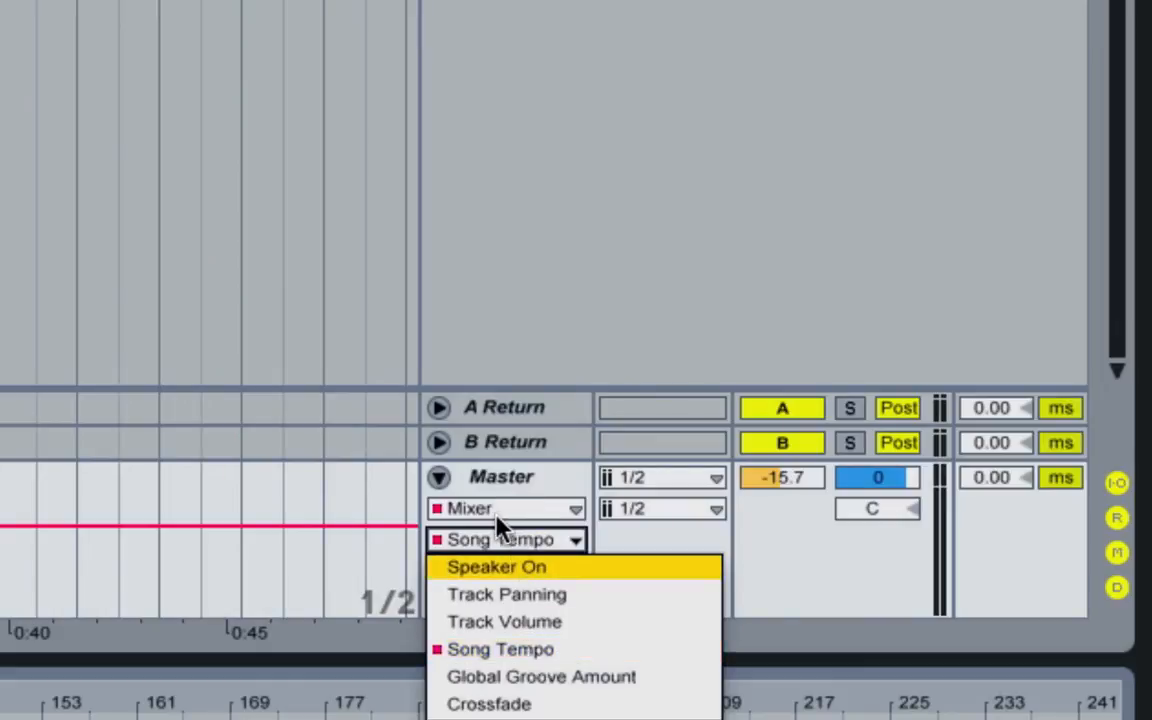
left_click(500, 648)
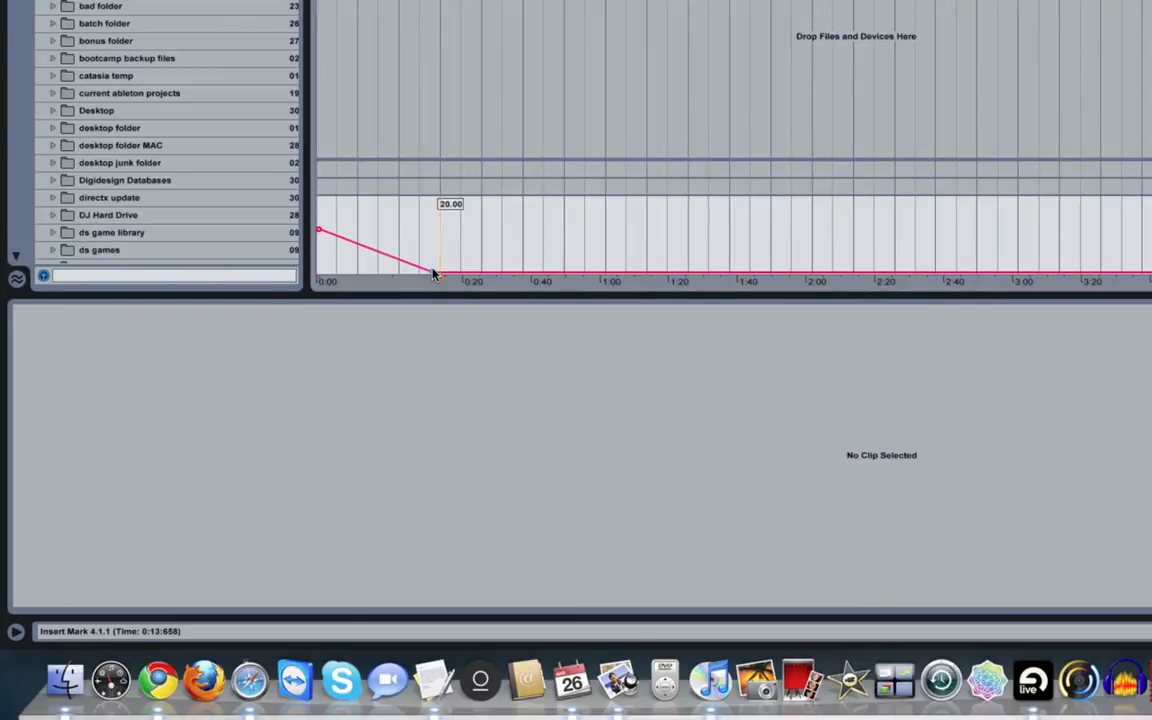
mouse_move(463, 217)
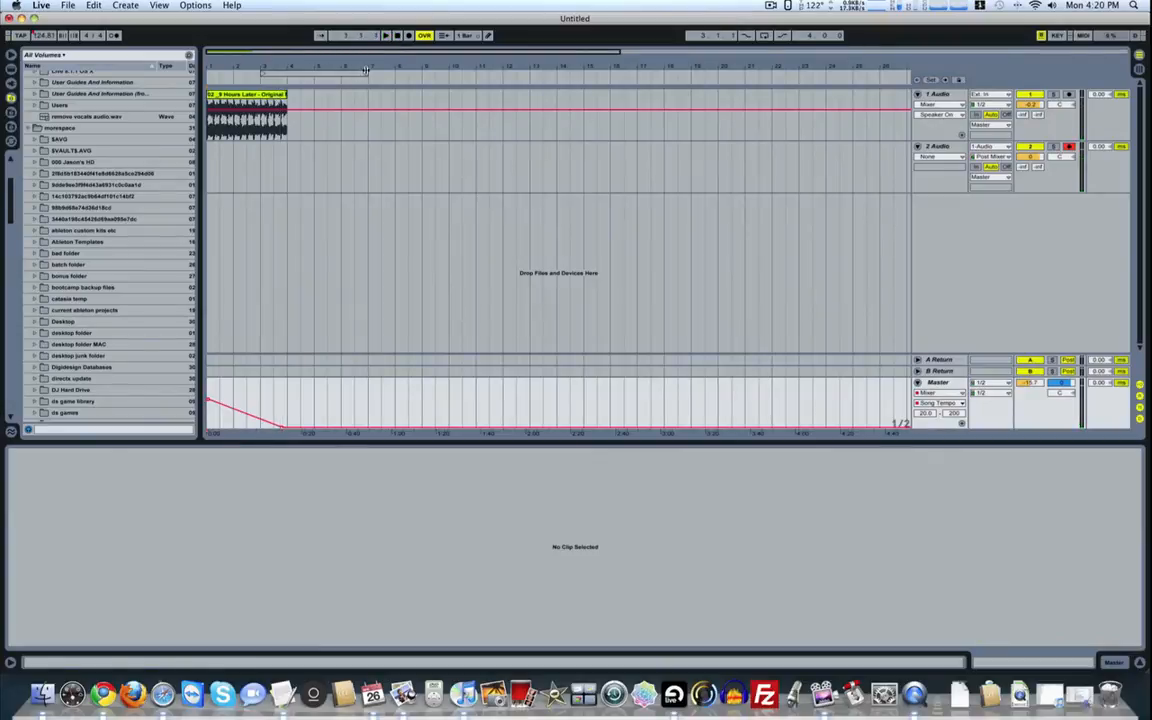
mouse_move(623, 78)
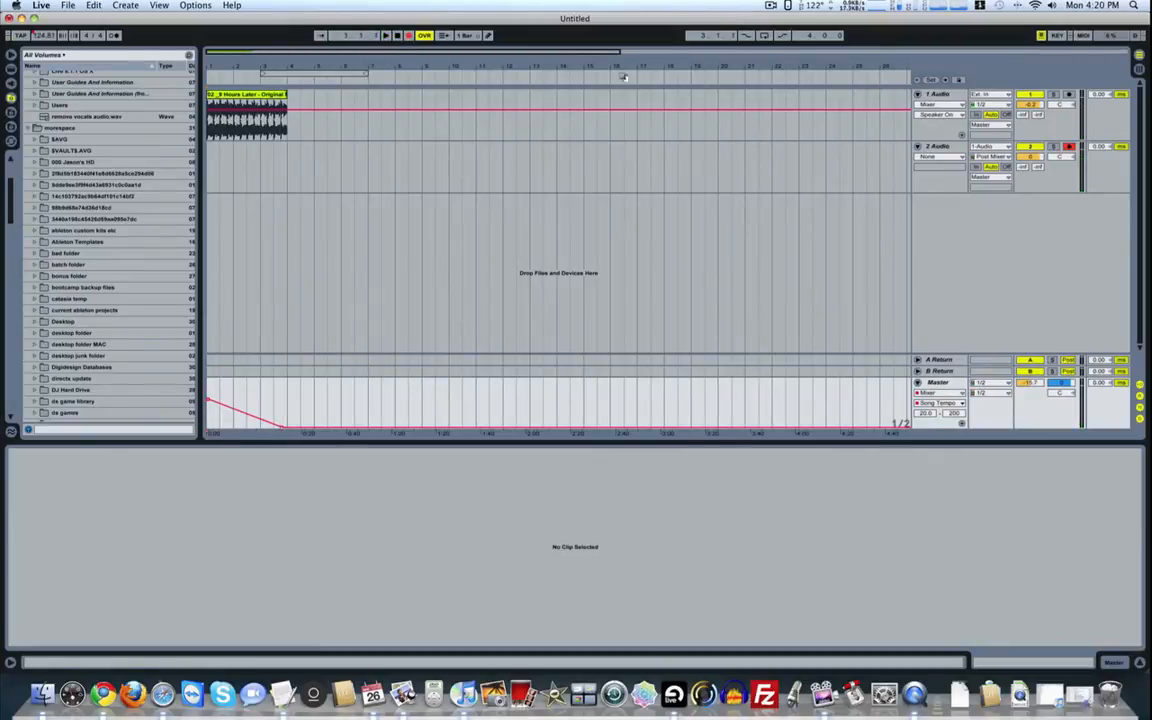
- Record track 1's 20 BPM playback onto armed track 2, then stop
left_click(1070, 147)
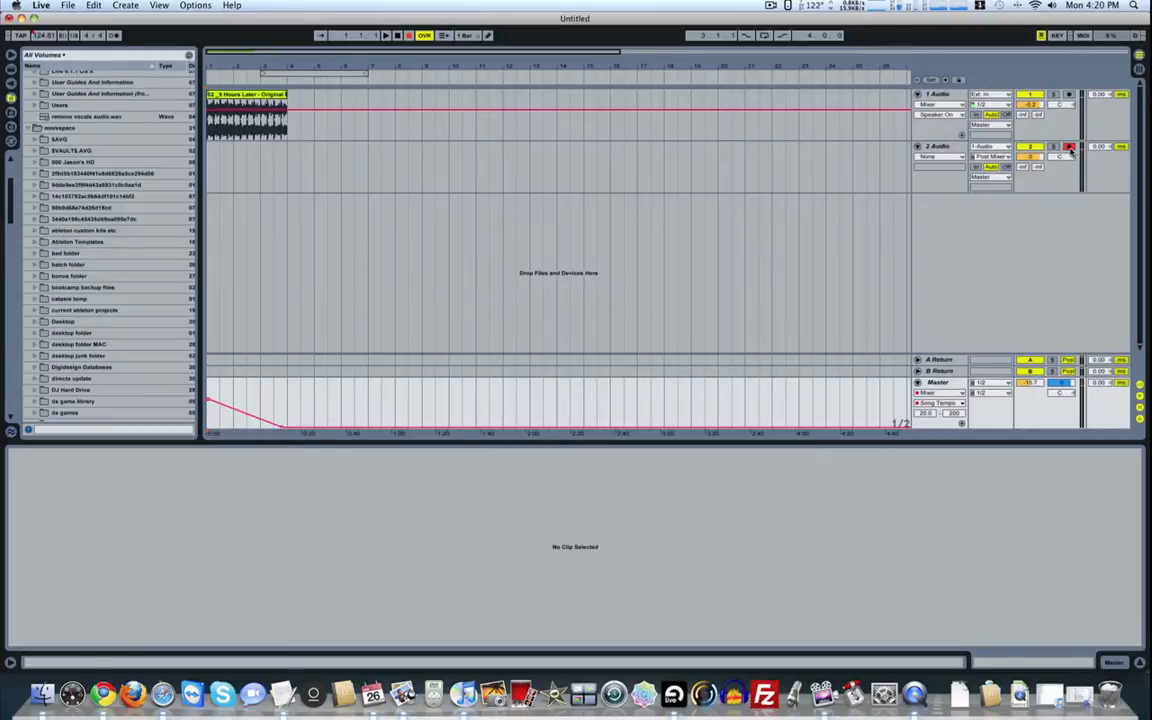
left_click(384, 35)
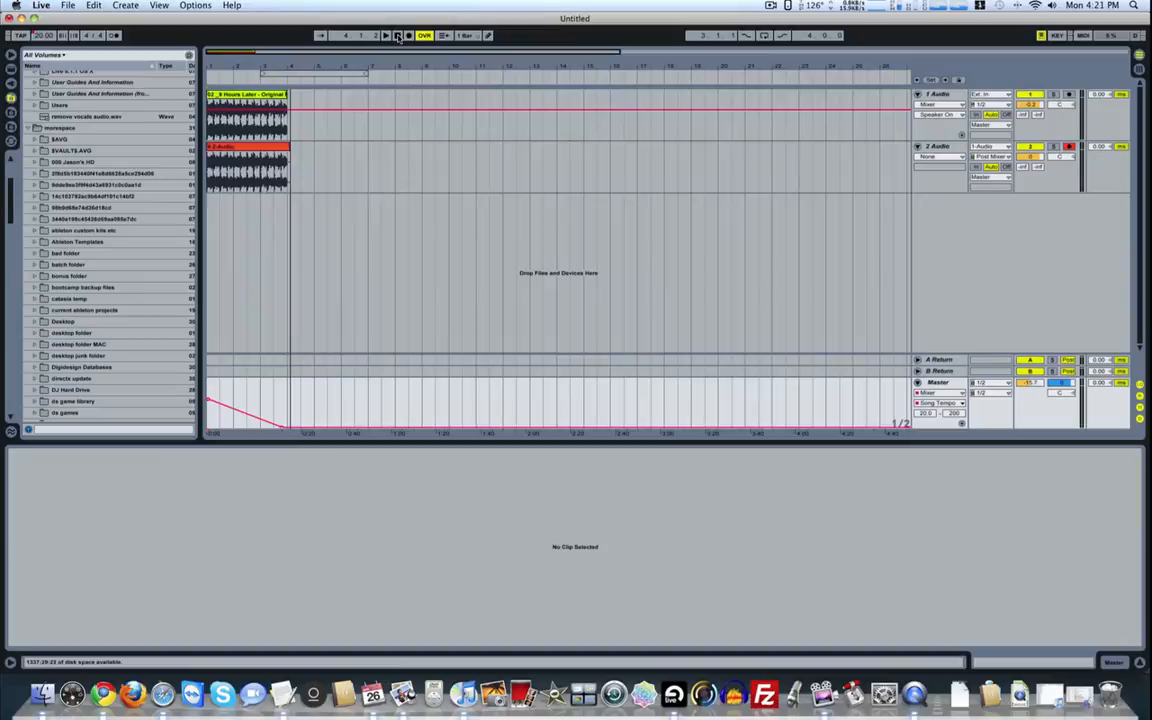
left_click(235, 150)
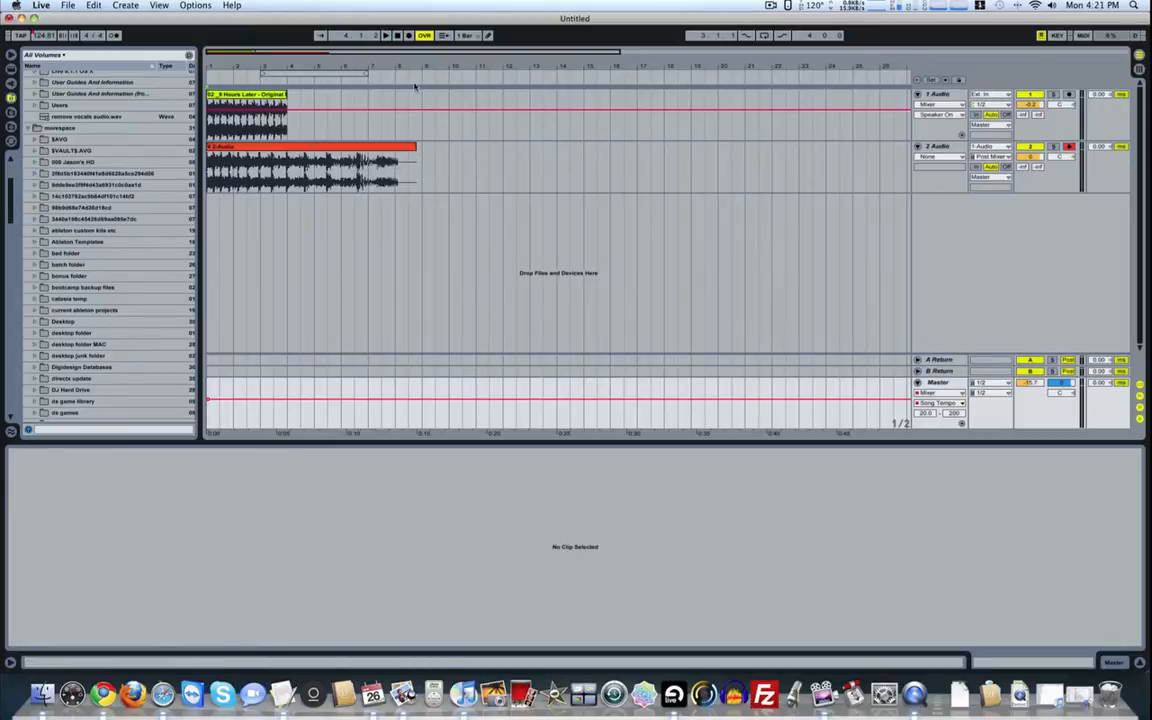
mouse_move(352, 101)
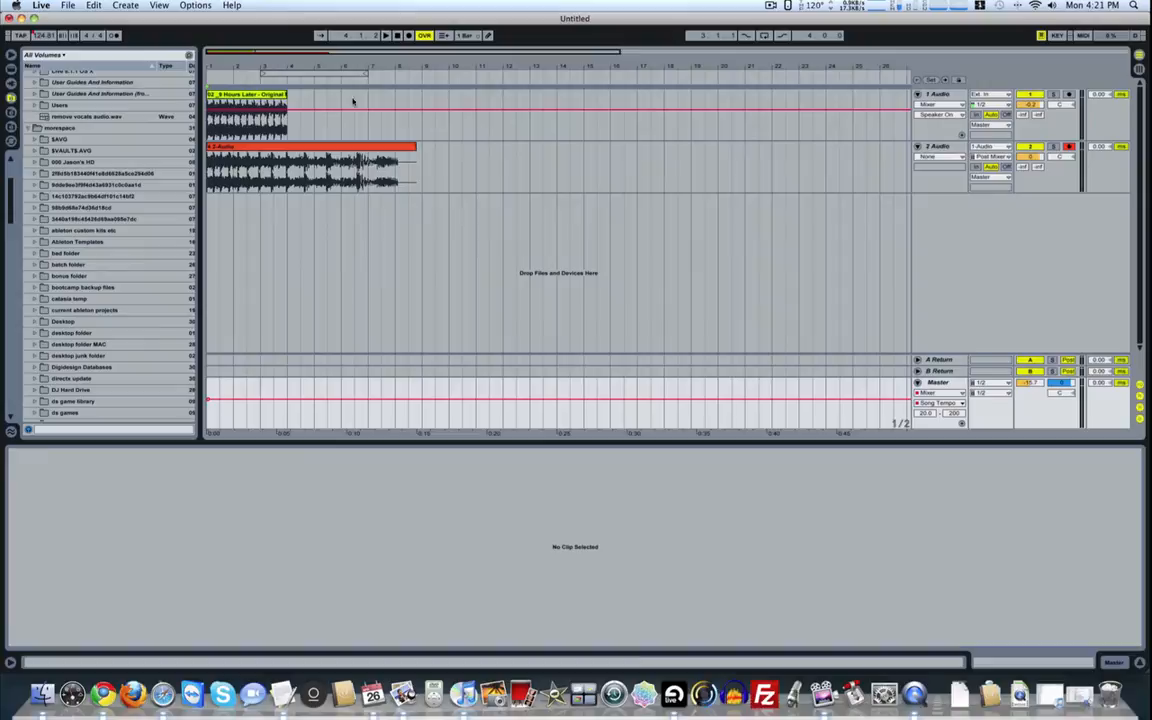
mouse_move(420, 145)
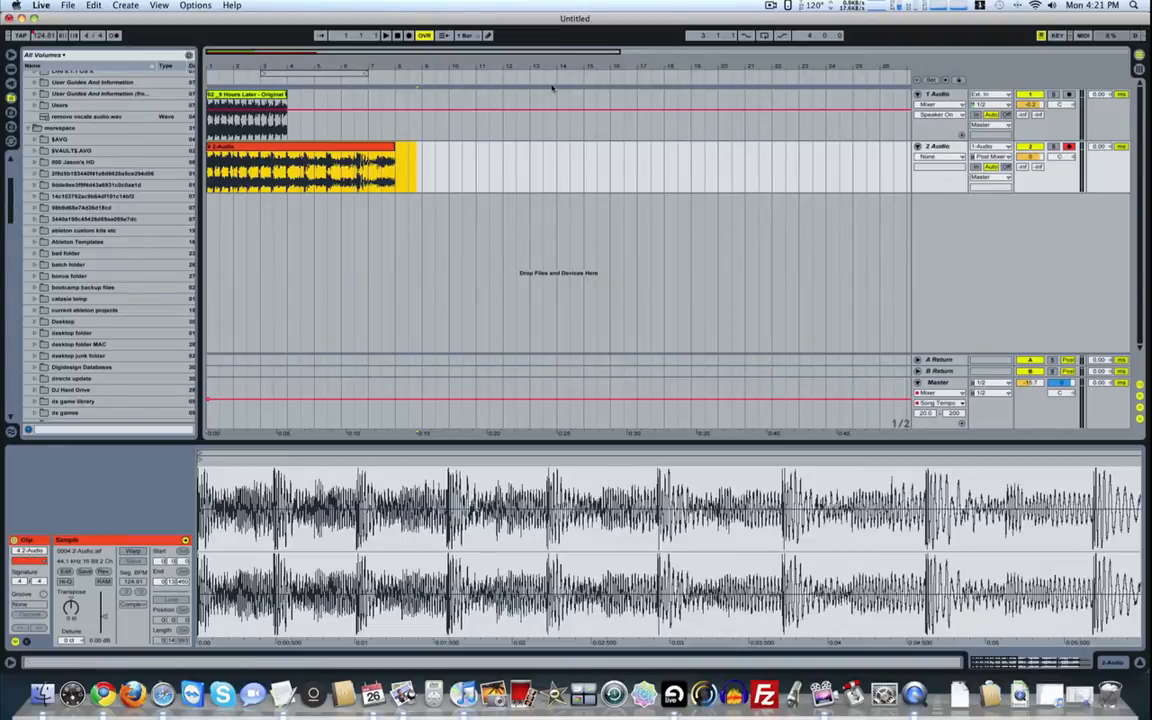
- Select the recorded 2-Audio clip to show its 44.1 kHz, 16-bit sample details
left_click(416, 163)
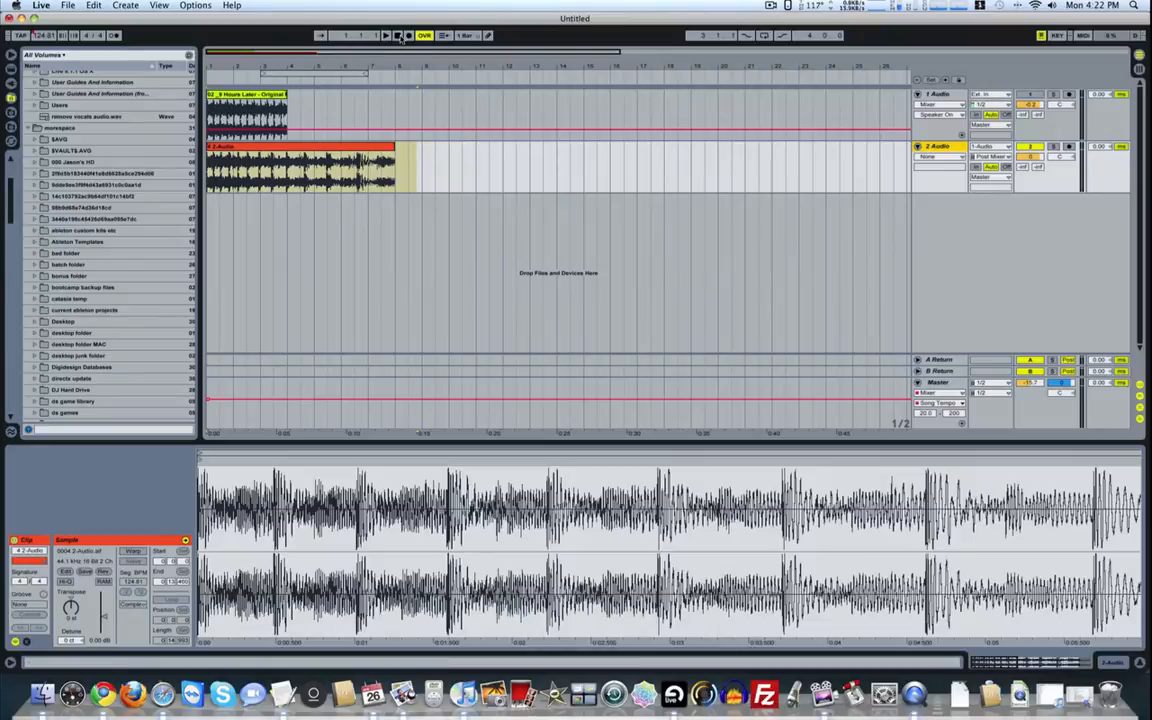
- Start arrangement playback to hear the slowed-down clip on track 2
left_click(386, 35)
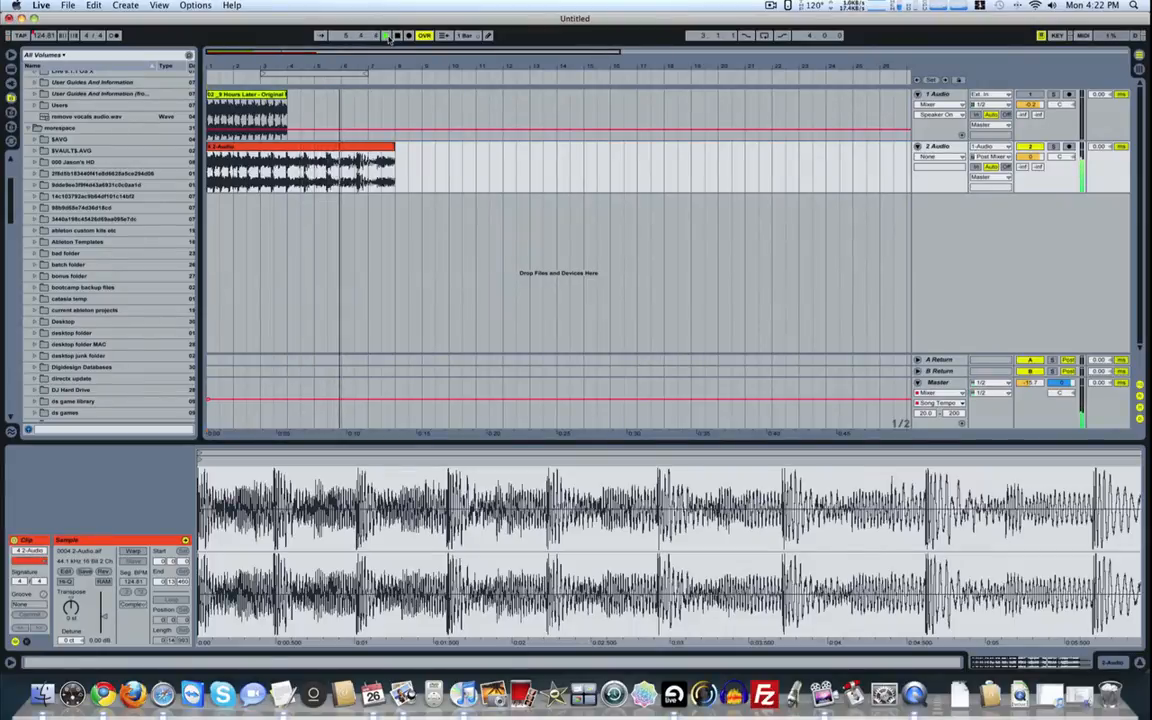
- Play the arrangement and stop just after the slowdown clip ends
left_click(386, 35)
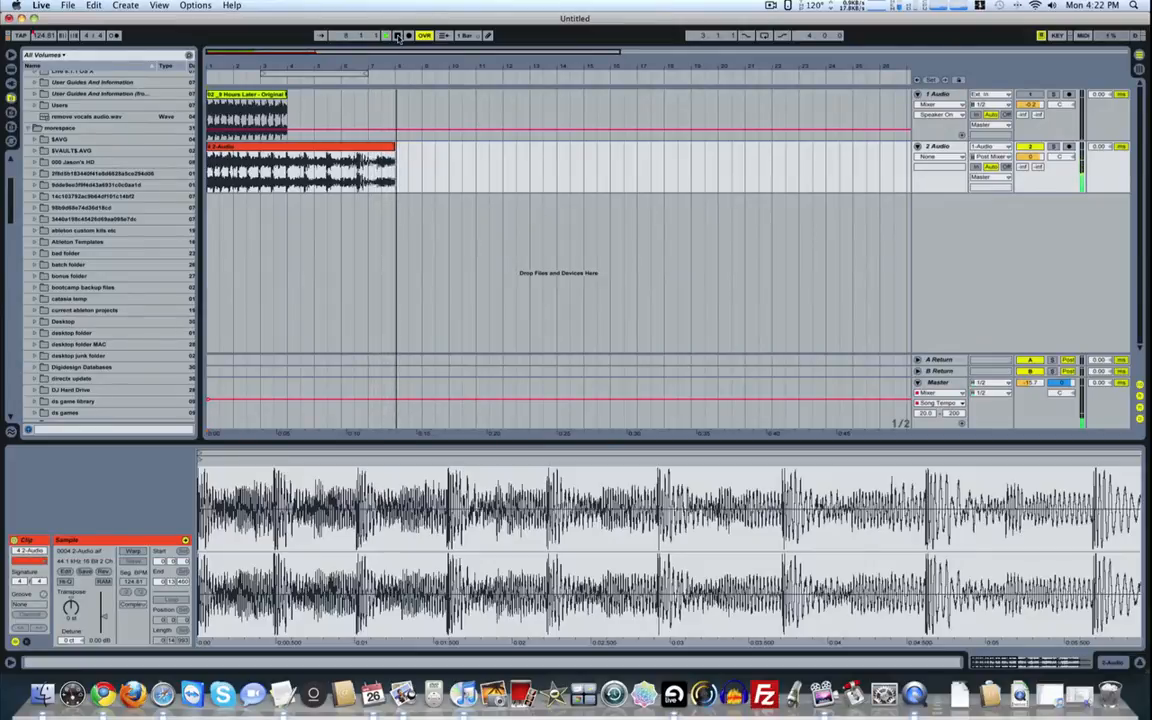
left_click(386, 35)
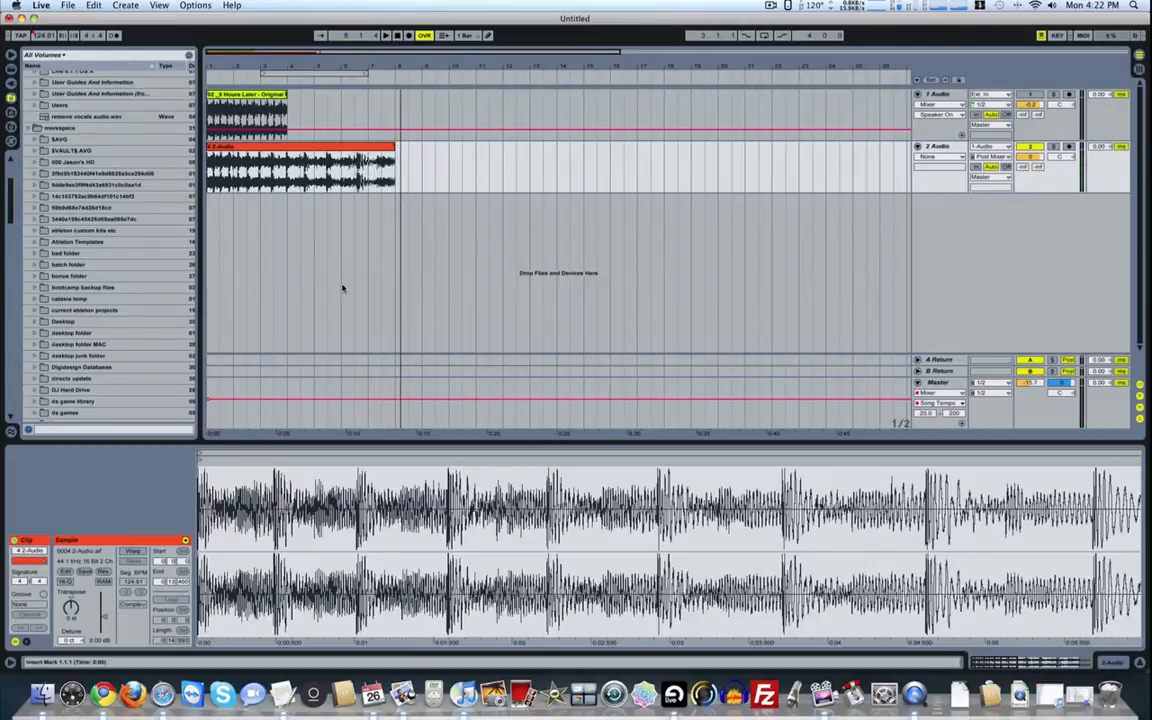
mouse_move(326, 231)
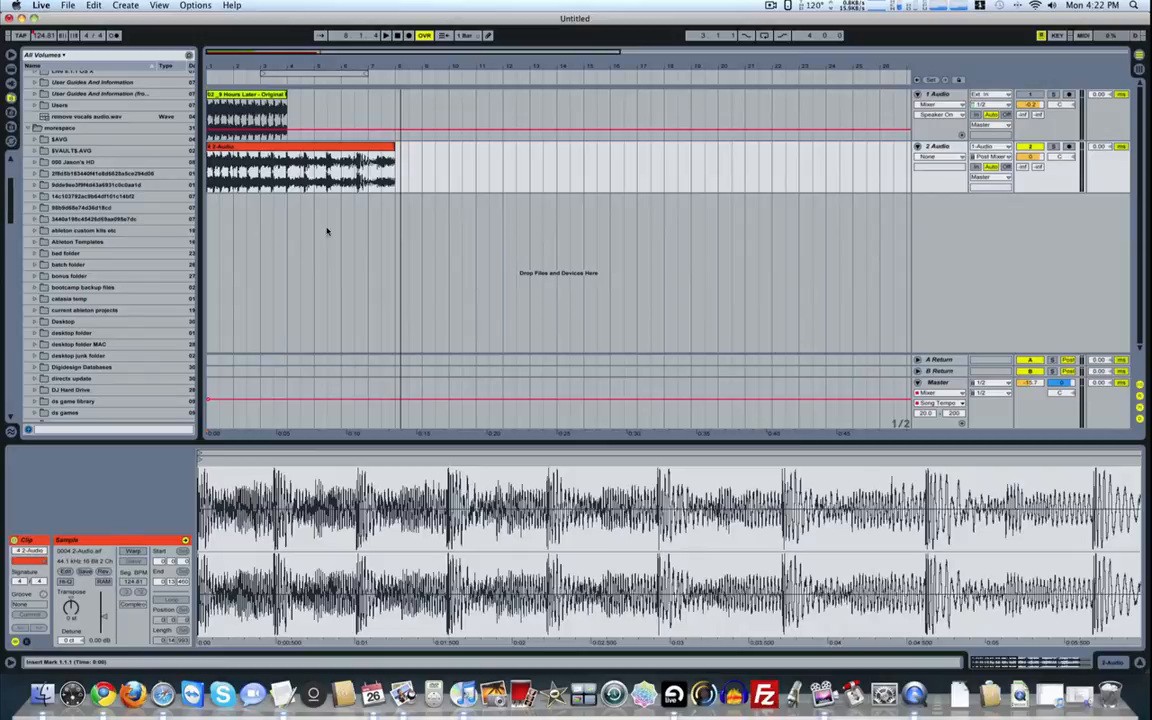